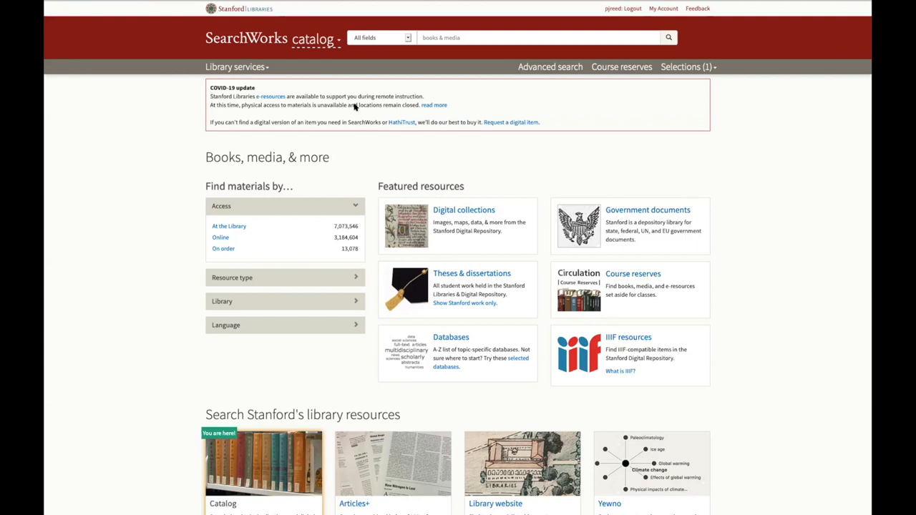
mouse_move(351, 113)
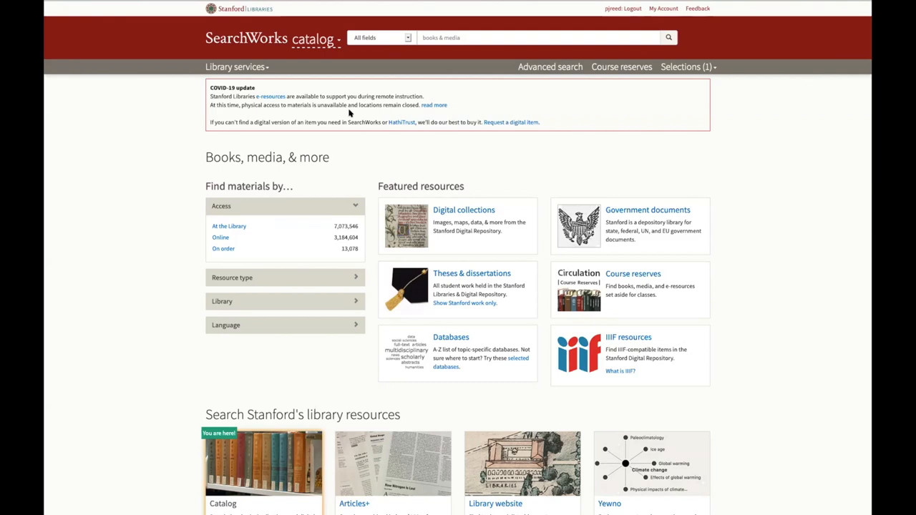
Step: Search the catalog for 'blacklight stanford' using the typeahead suggestion from 'bl'
text(bl)
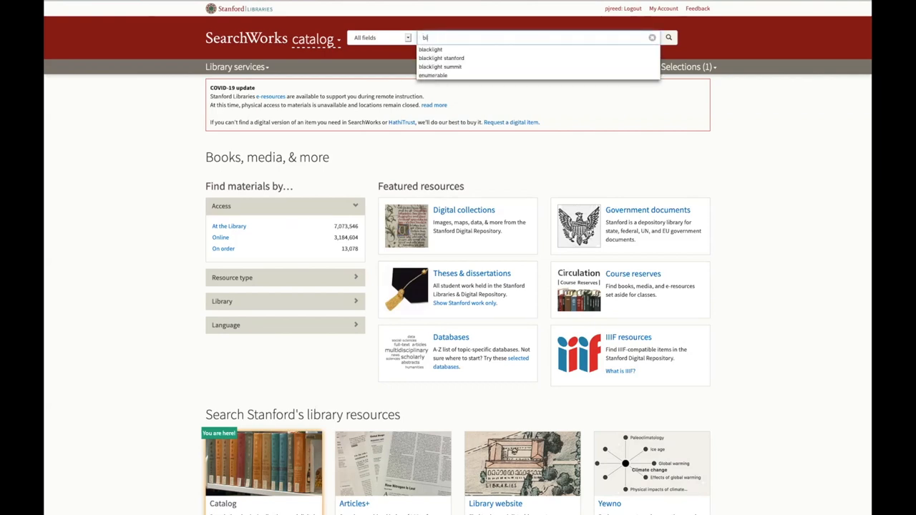
click(441, 57)
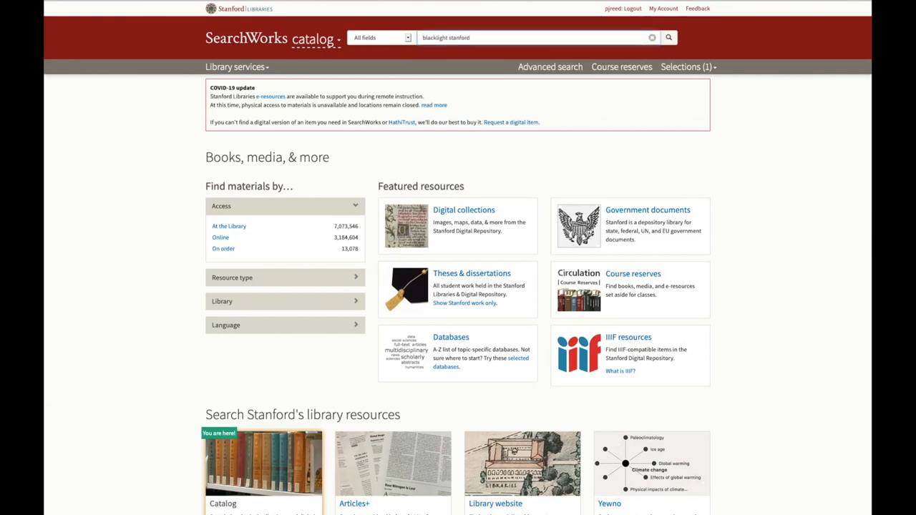
click(667, 38)
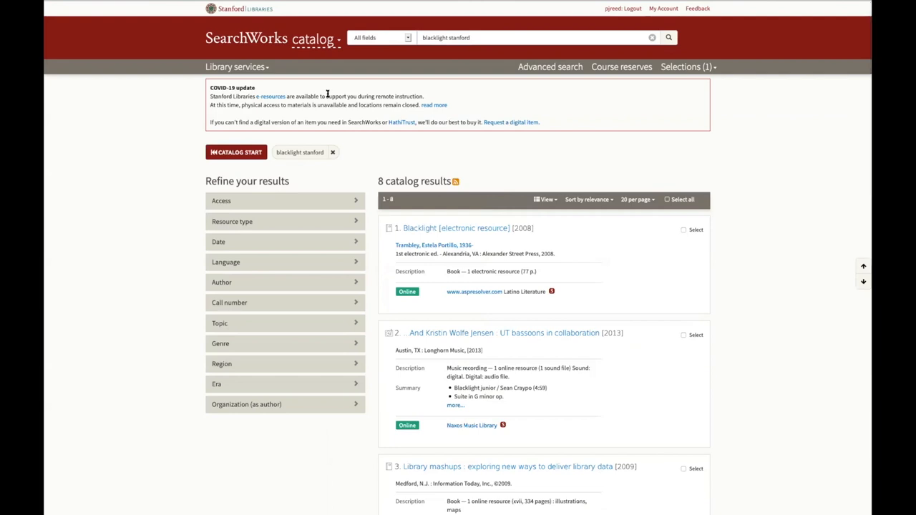
mouse_move(310, 106)
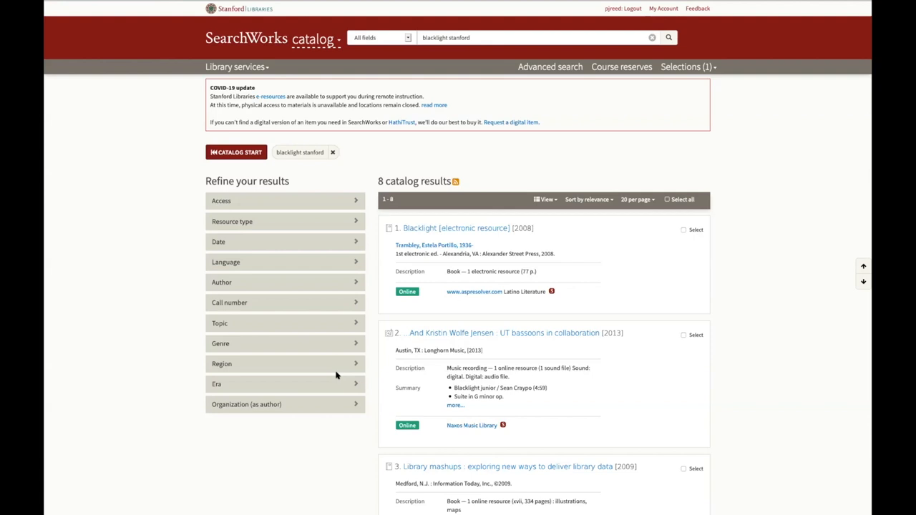
Step: Review the 8 matching catalog records and the articles section below them
scroll(down, 3)
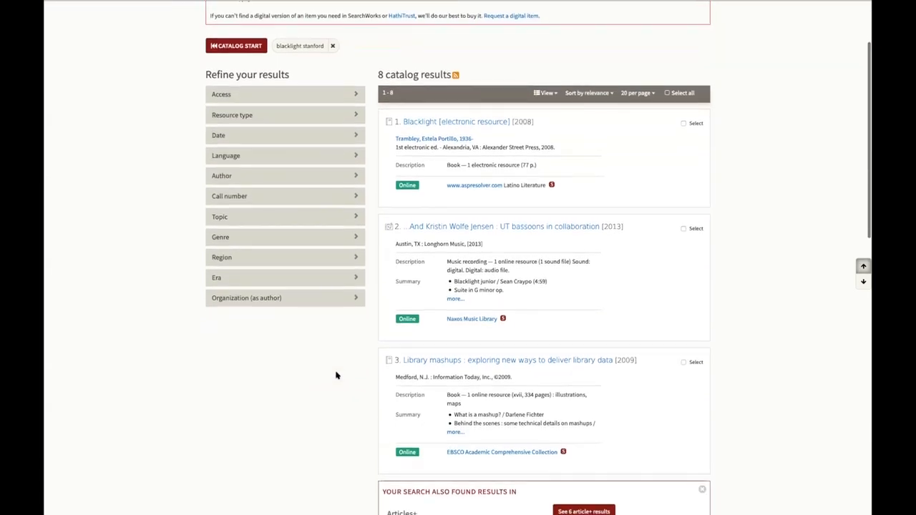
scroll(down, 3)
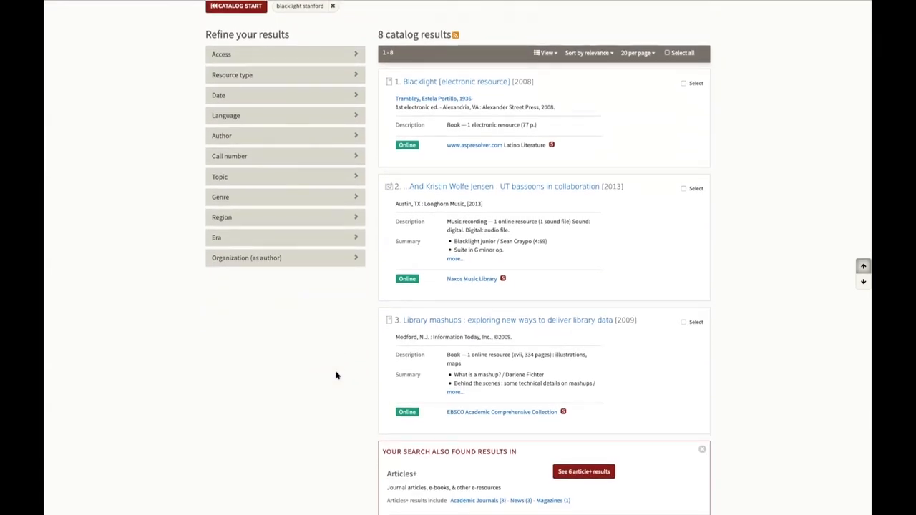
scroll(down, 3)
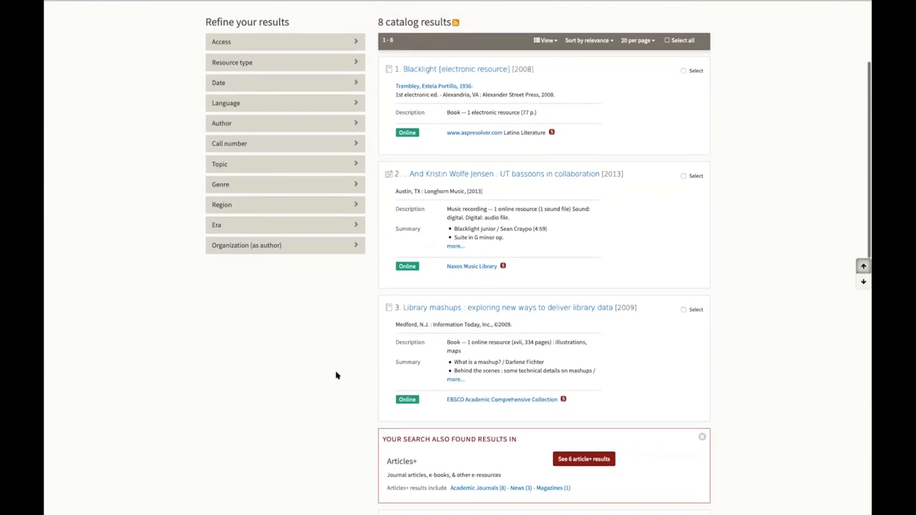
scroll(down, 3)
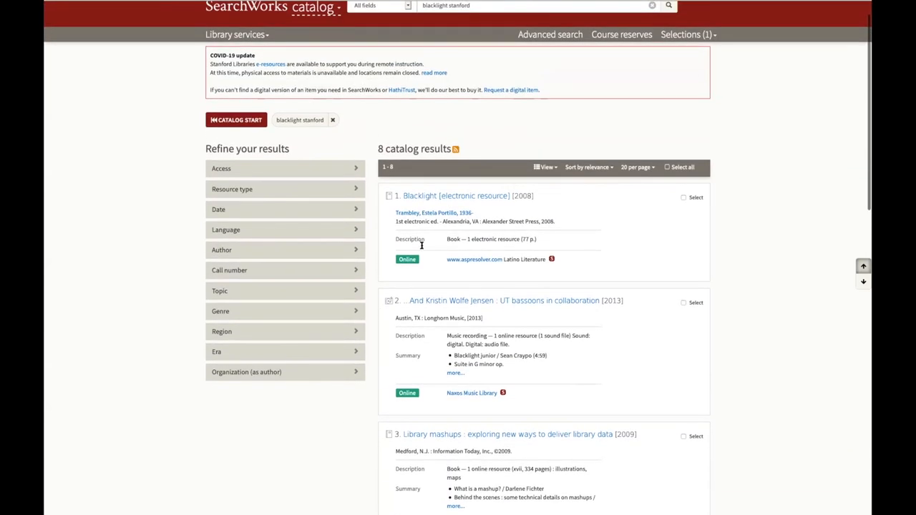
scroll(down, 3)
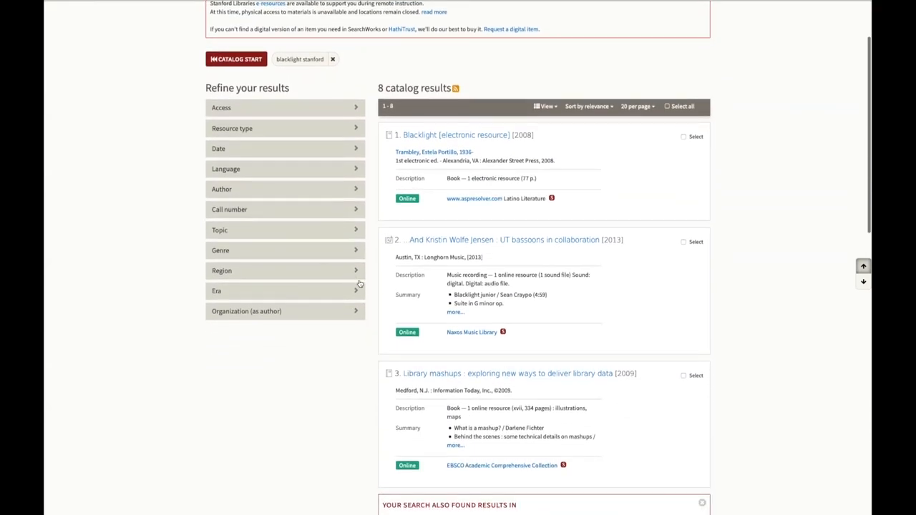
scroll(down, 3)
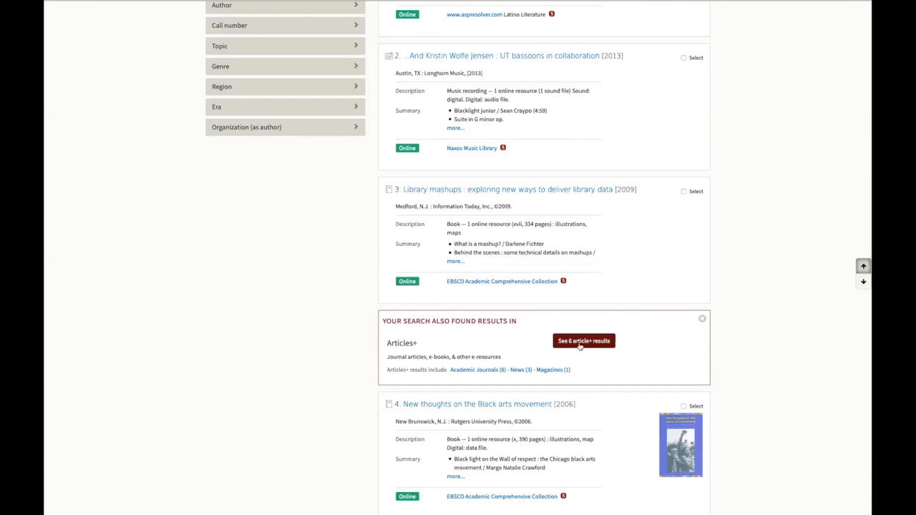
Step: Filter to the Tenderloin (San Francisco, Calif.) region and review its 11 records and map panel
click(584, 341)
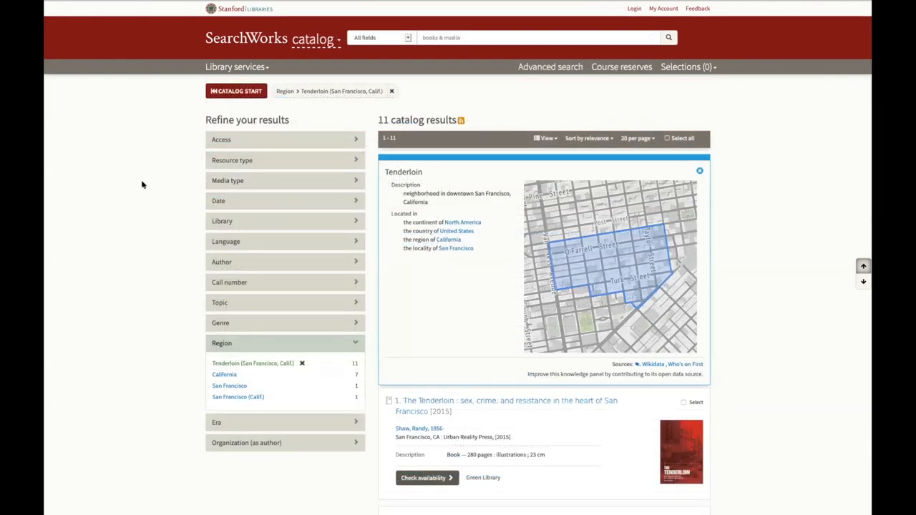
mouse_move(141, 190)
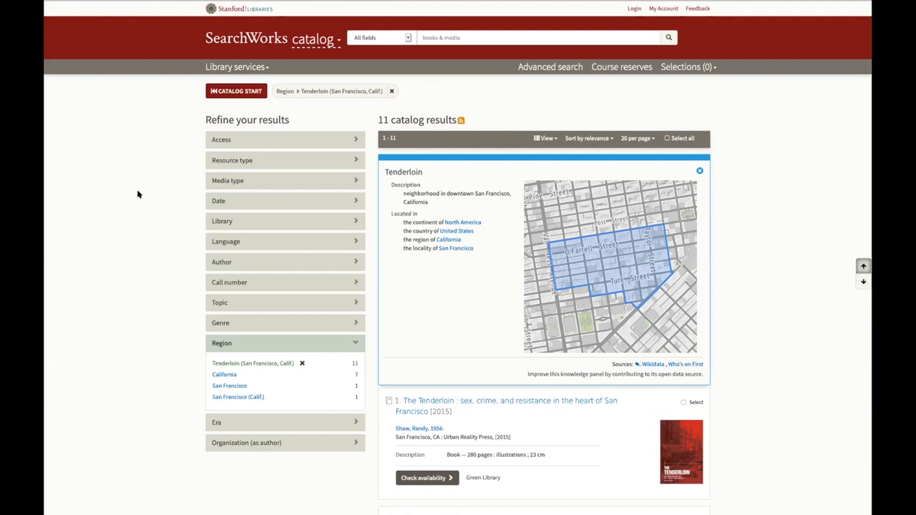
scroll(down, 3)
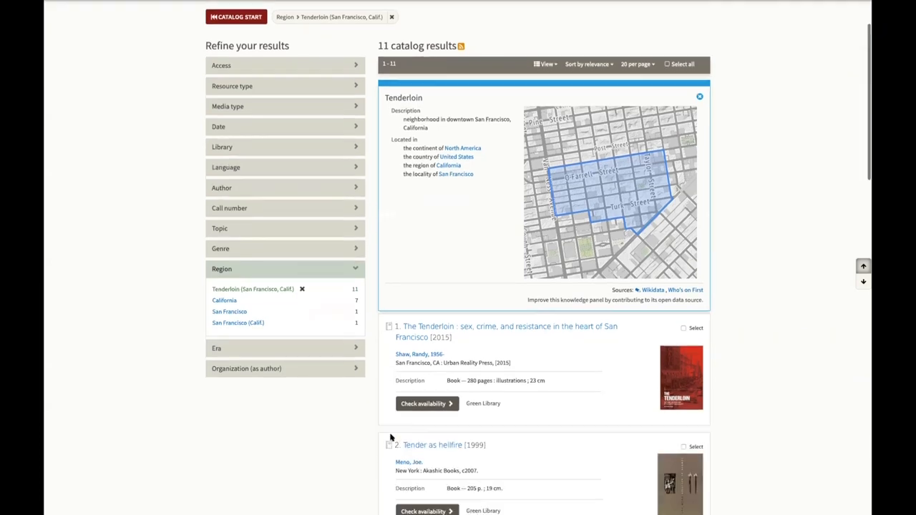
scroll(down, 3)
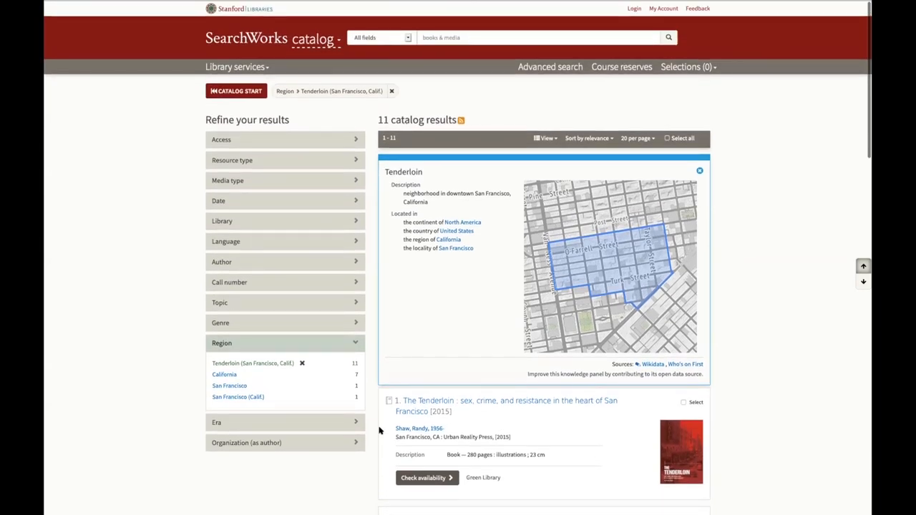
mouse_move(595, 232)
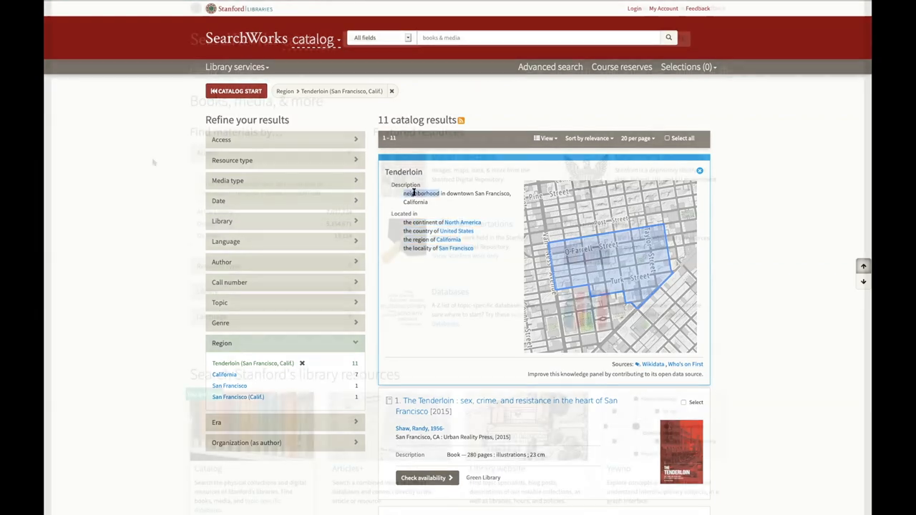
Step: From the catalog home page, search for 'bialy'
click(236, 92)
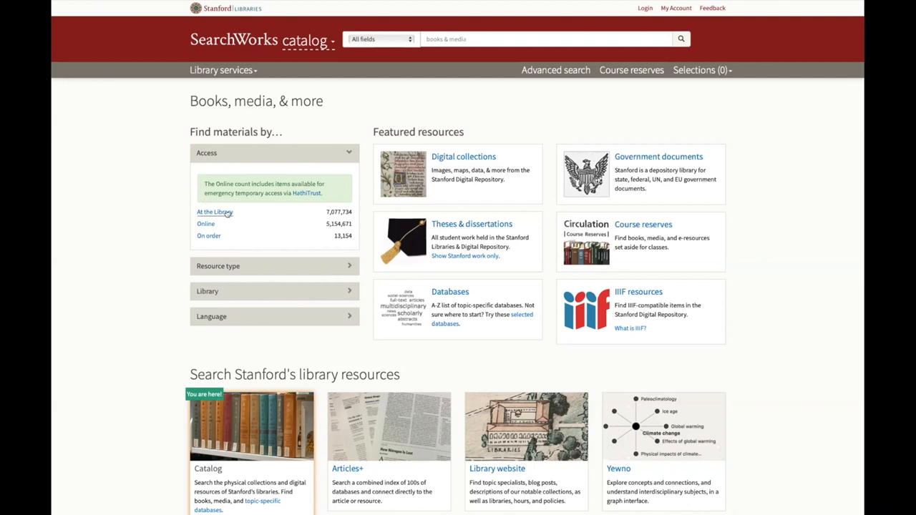
mouse_move(246, 215)
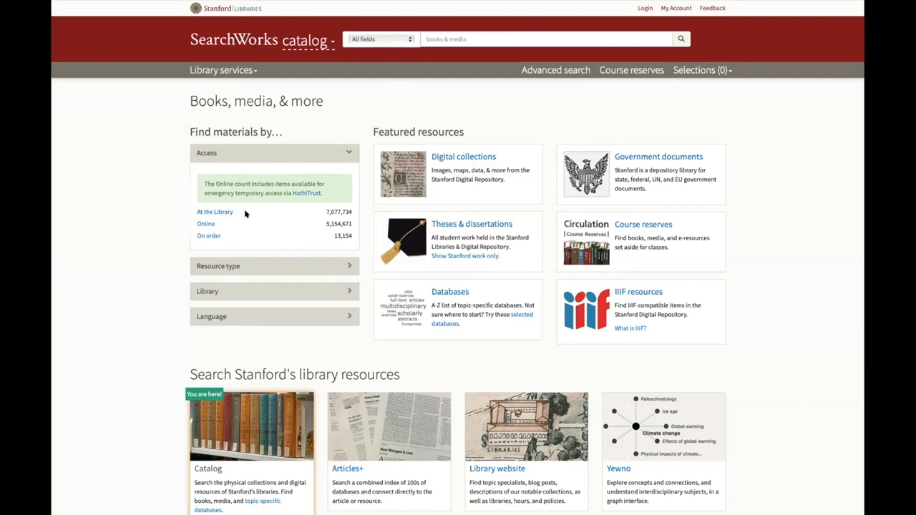
mouse_move(237, 219)
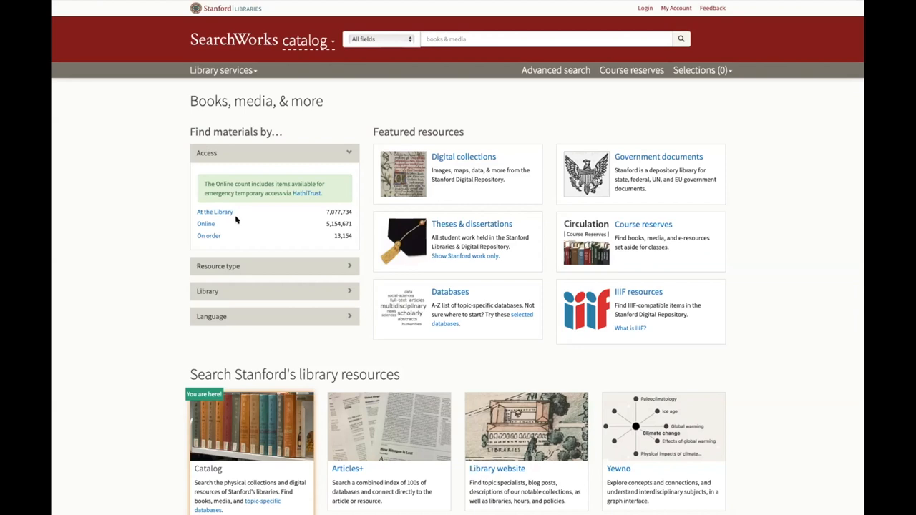
mouse_move(236, 223)
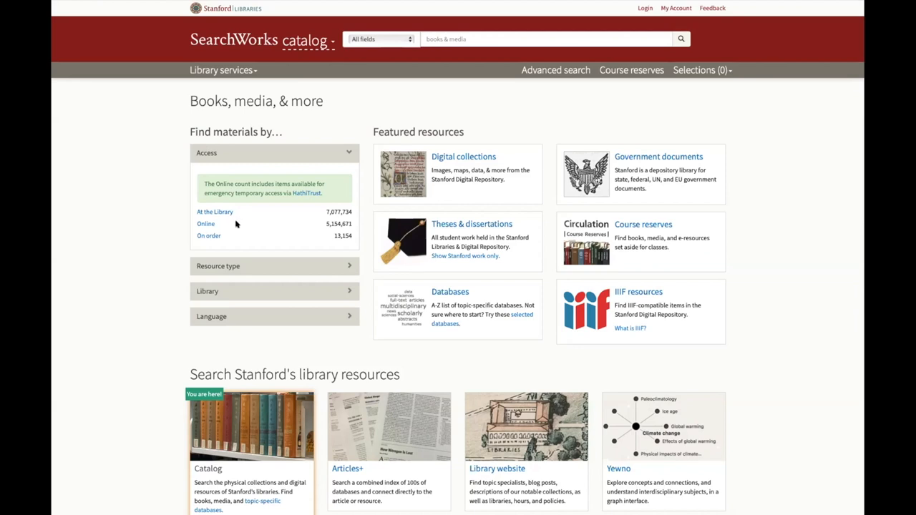
text(bialy)
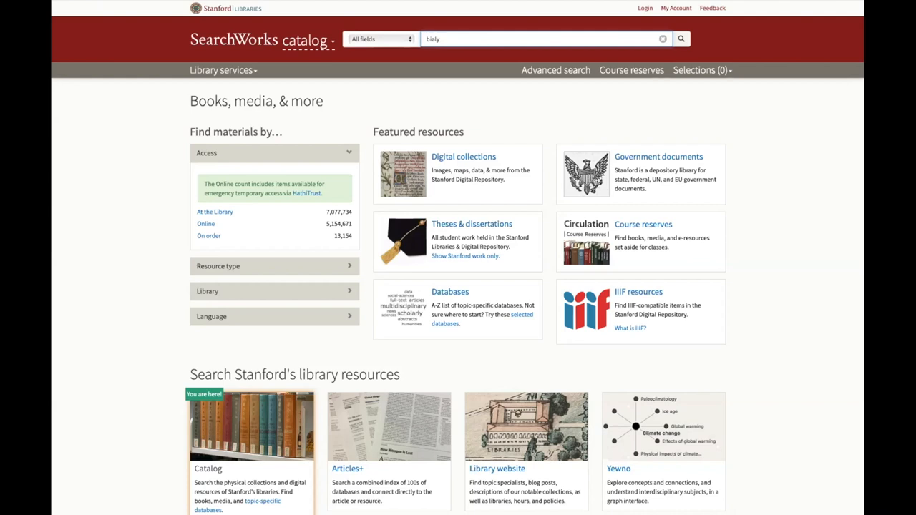
click(681, 39)
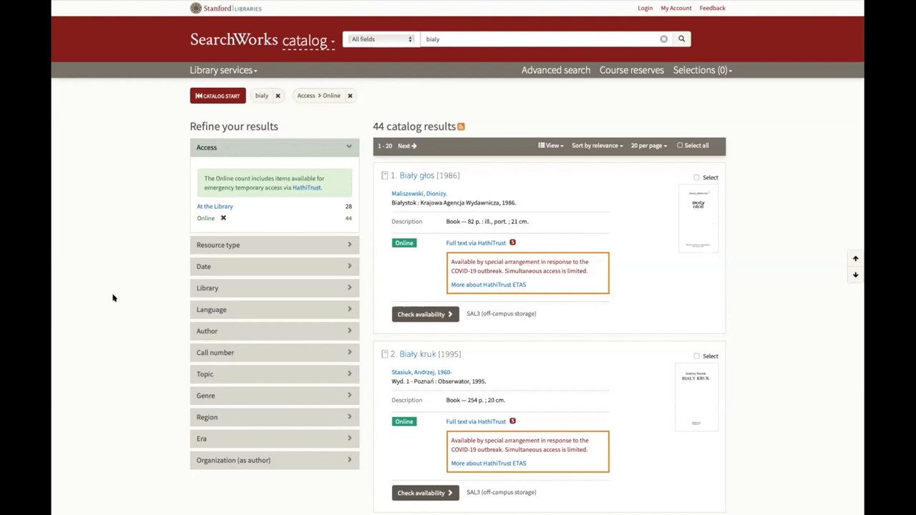
Step: Open the full record for The bialy eaters from the bialy results
scroll(down, 3)
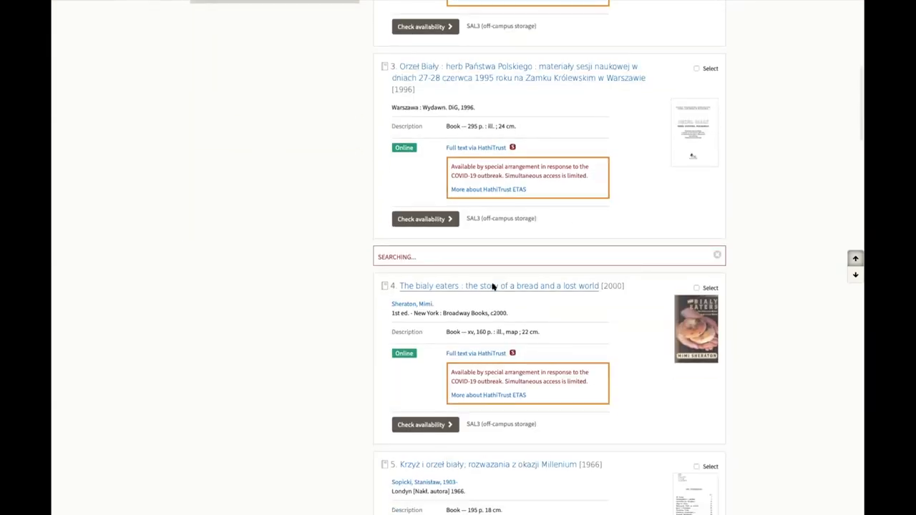
click(498, 287)
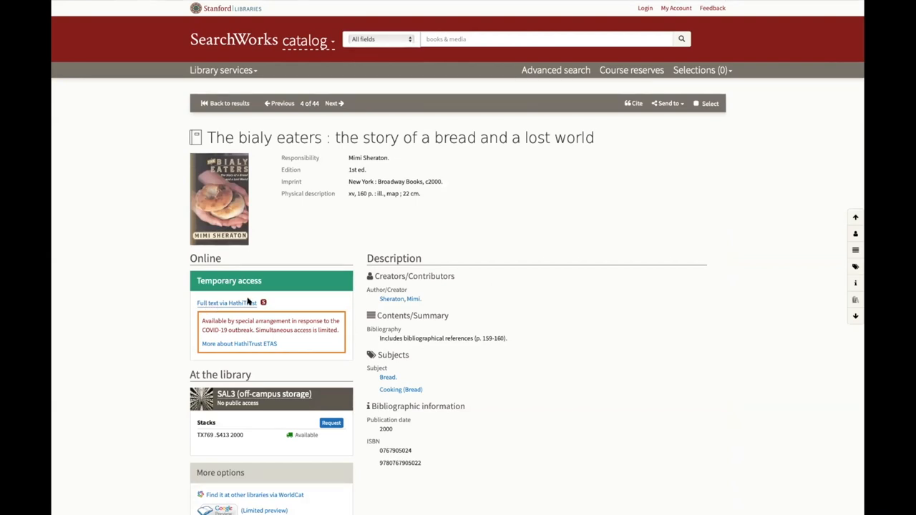
Step: Check out The bialy eaters via HathiTrust emergency access and view it in the book reader
click(223, 304)
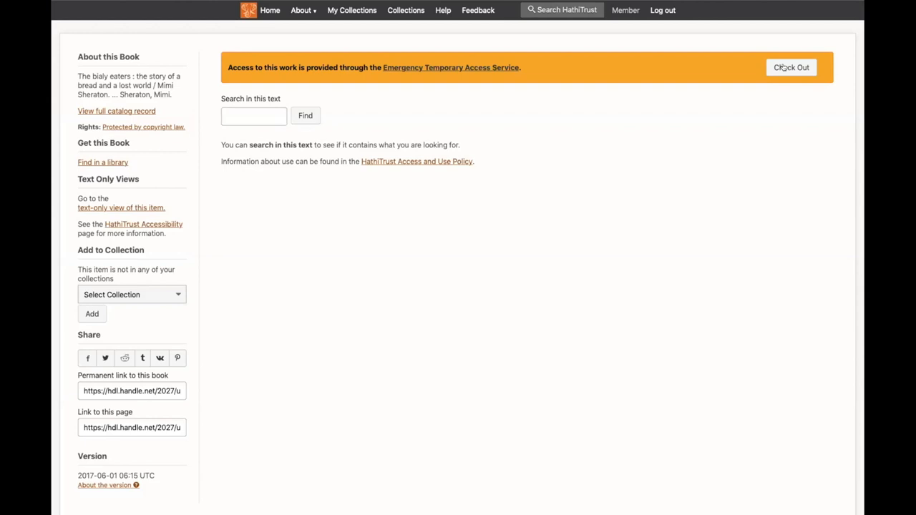
click(790, 68)
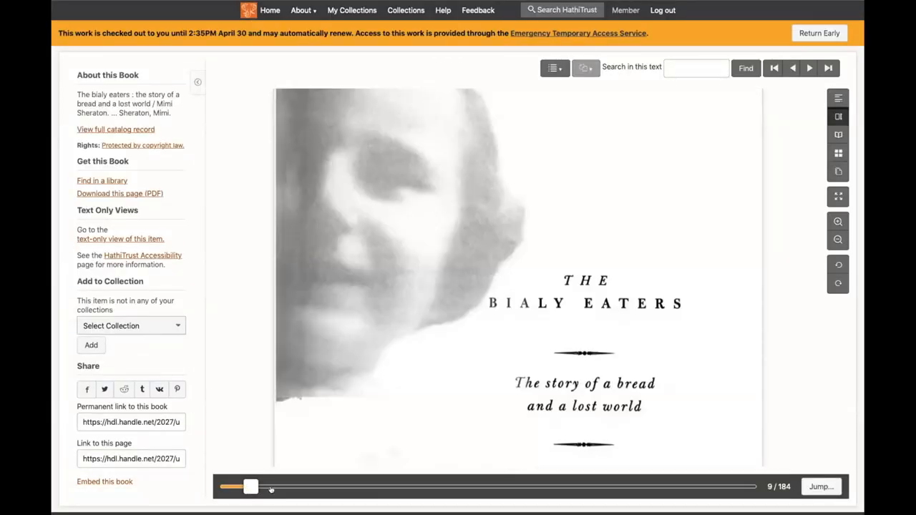
click(819, 33)
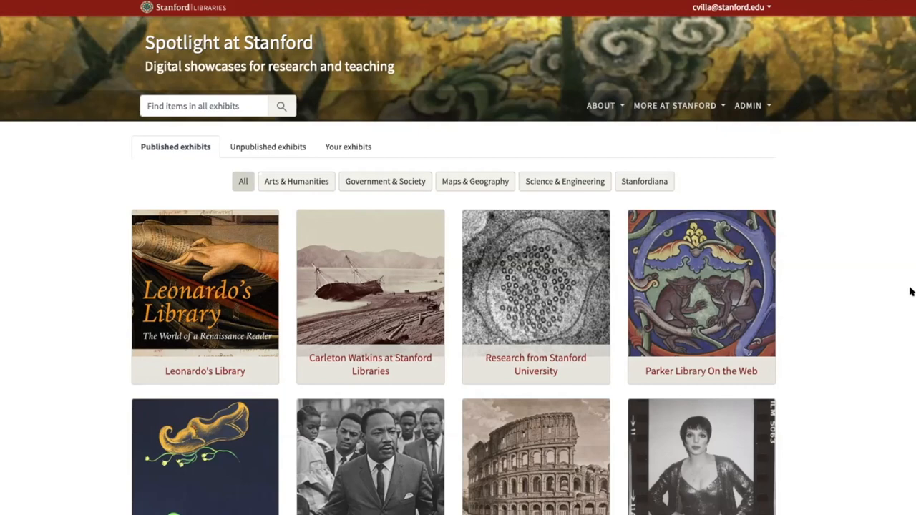
mouse_move(911, 352)
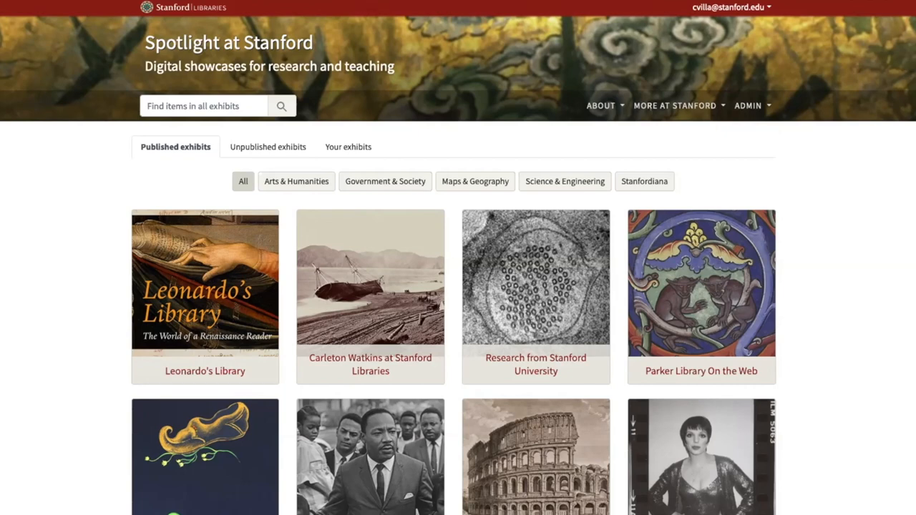
mouse_move(231, 106)
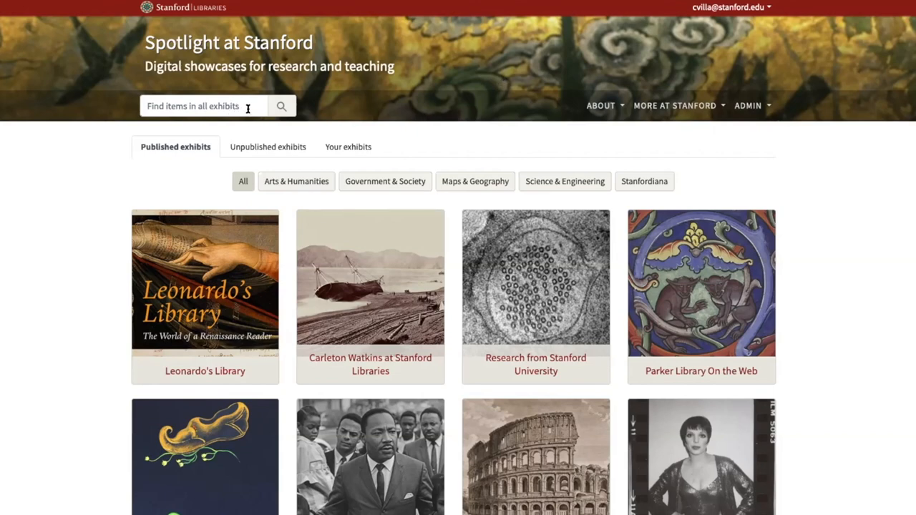
Step: Search all Spotlight exhibits for 'Martin luther king'
click(203, 106)
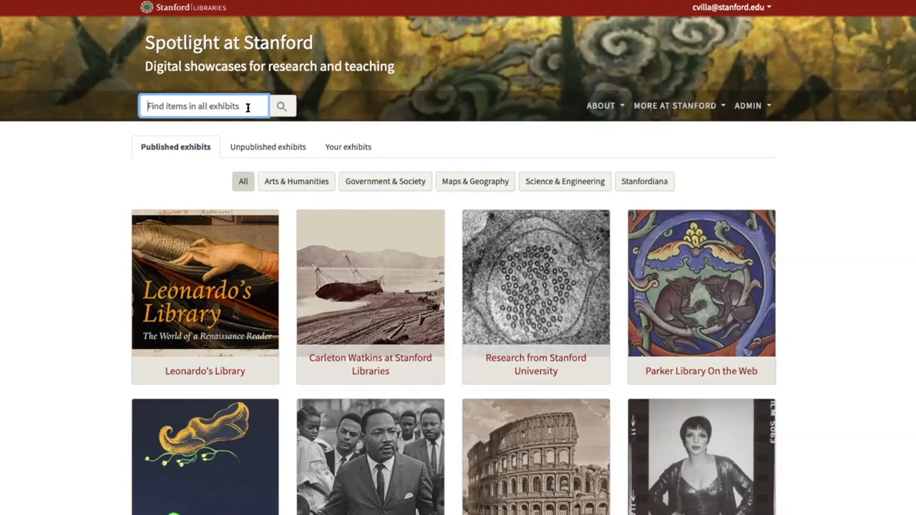
text(Martin luther king)
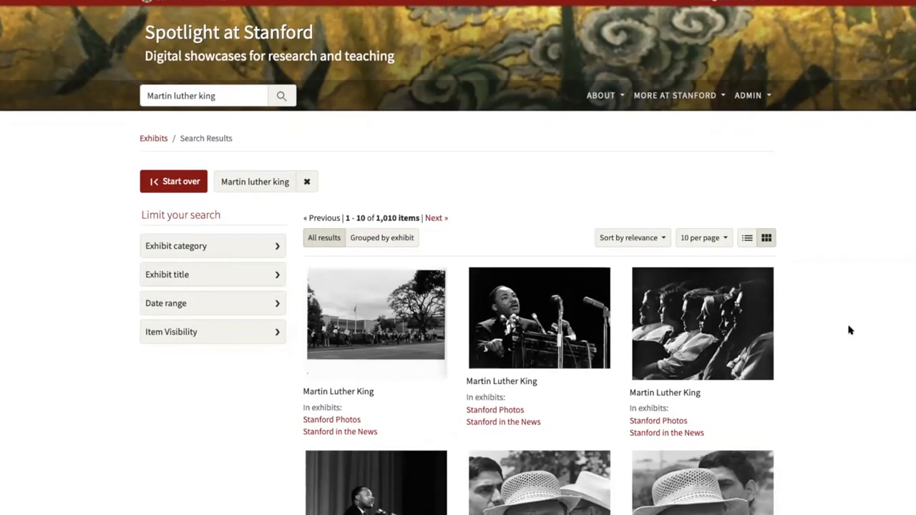
scroll(down, 3)
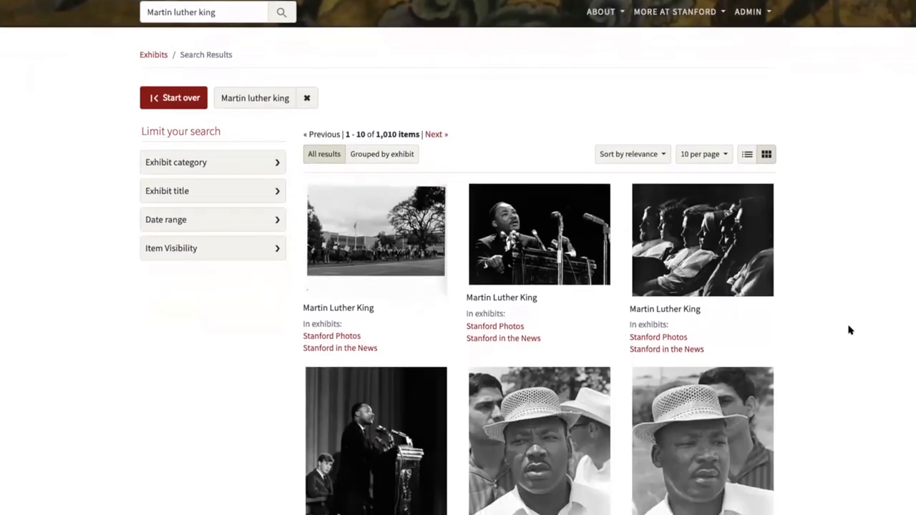
scroll(down, 3)
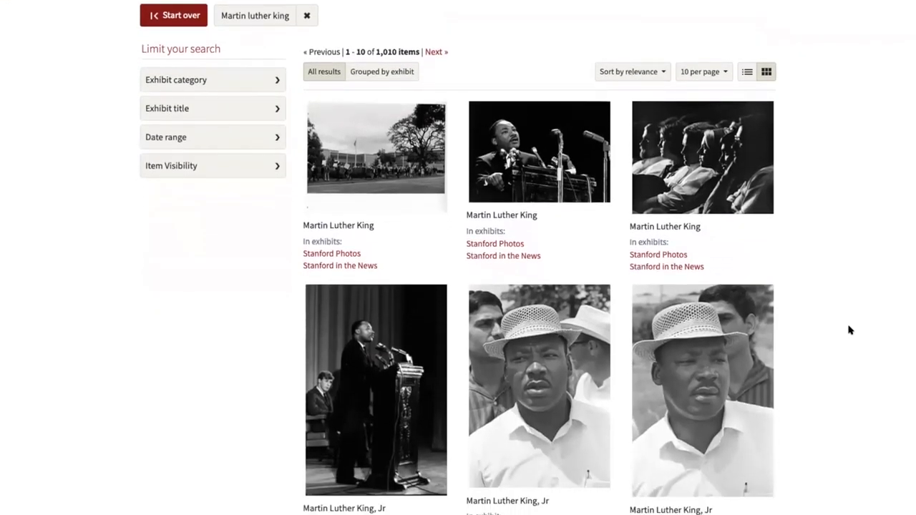
mouse_move(844, 327)
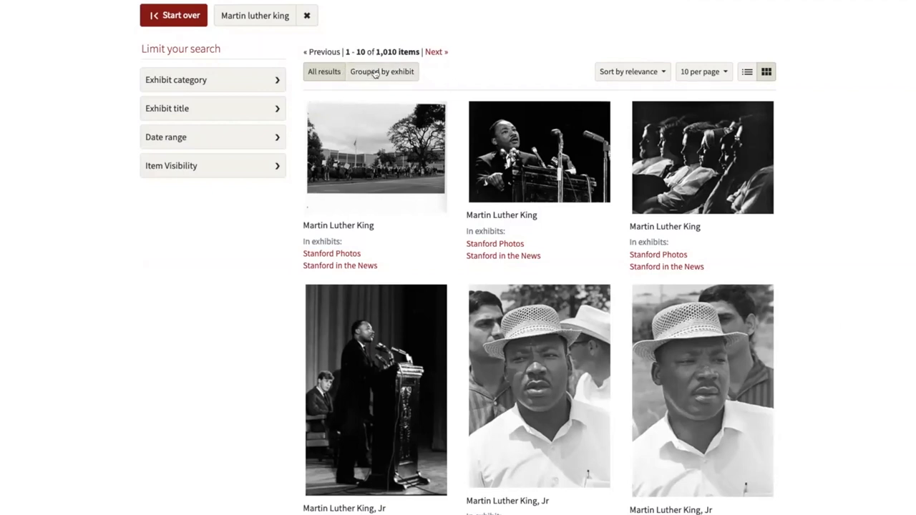
Step: Group the 1,010 matching items by exhibit and review the 32 matching exhibits
click(381, 71)
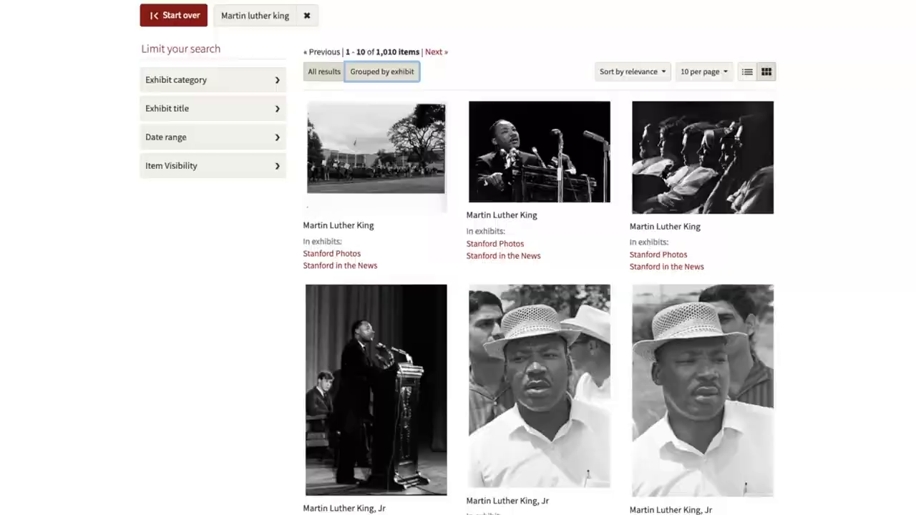
click(381, 72)
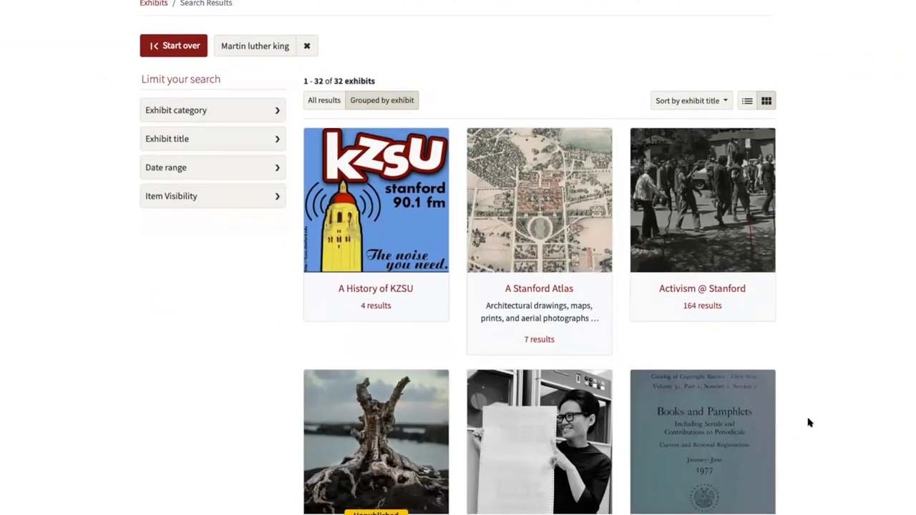
scroll(down, 3)
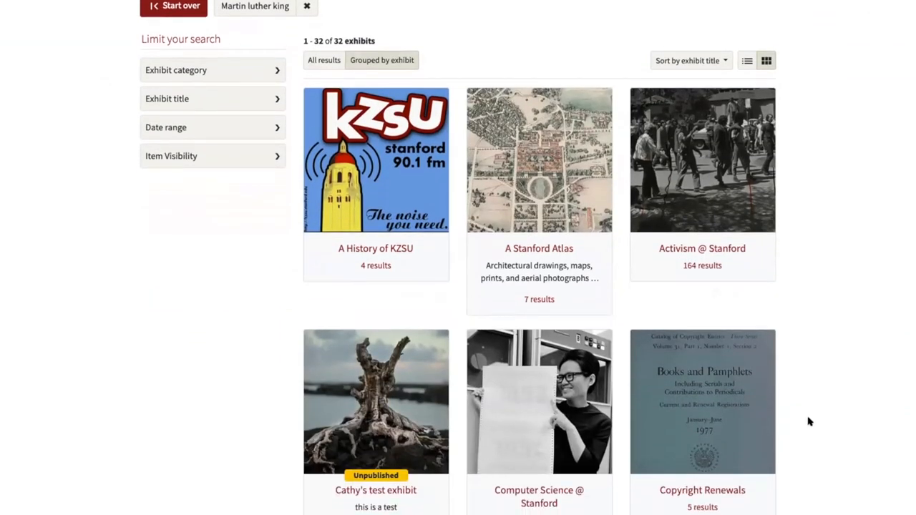
mouse_move(782, 342)
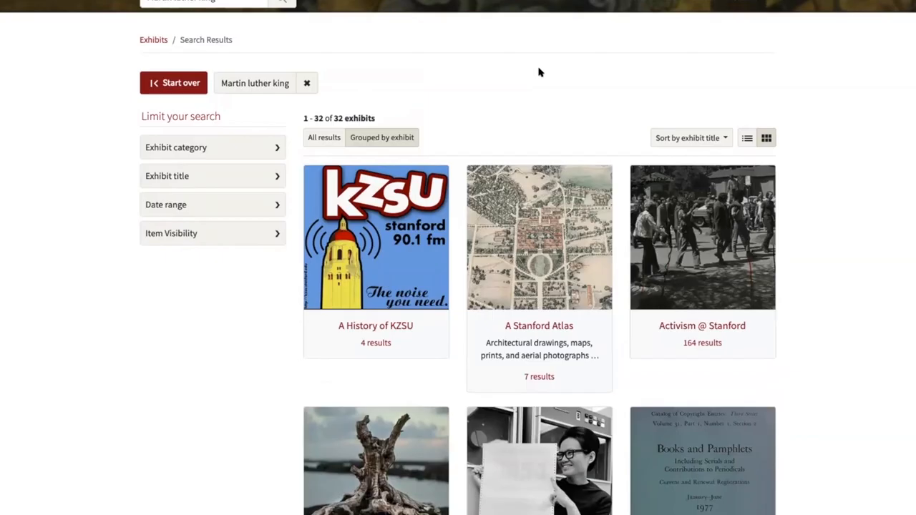
scroll(up, 3)
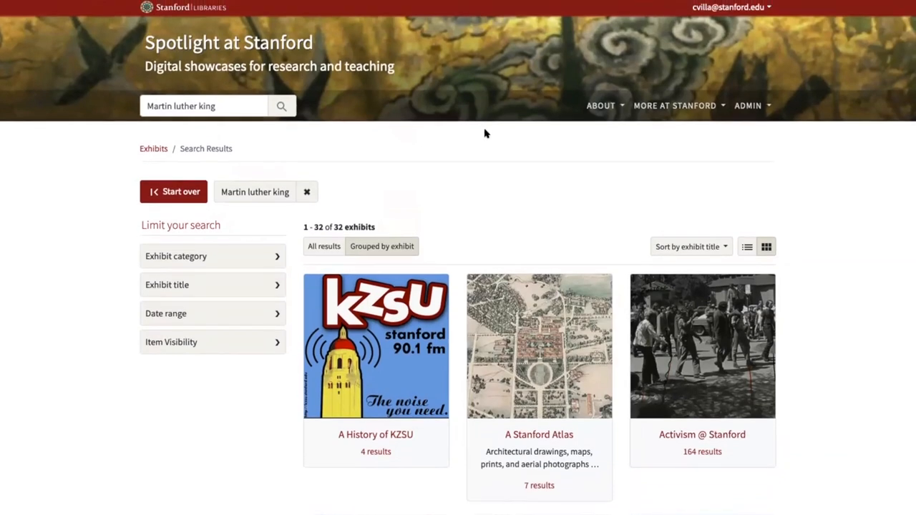
mouse_move(265, 129)
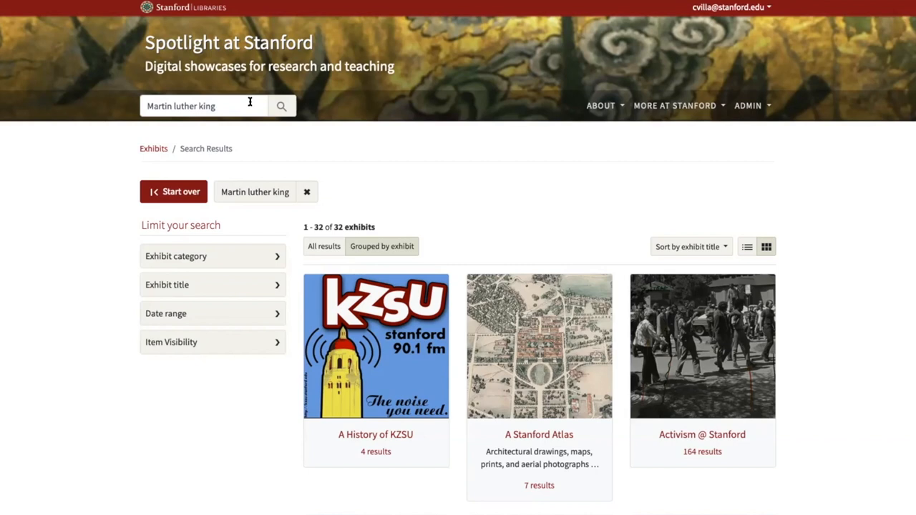
mouse_move(378, 138)
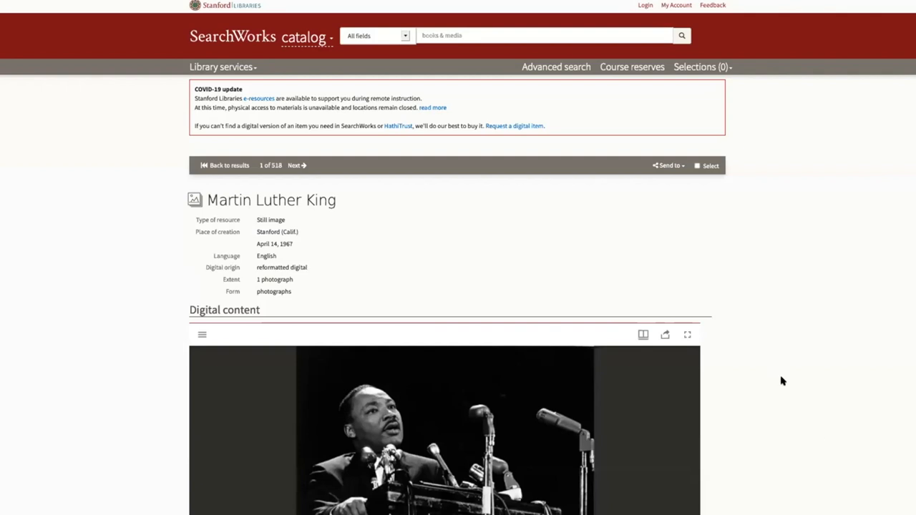
mouse_move(850, 381)
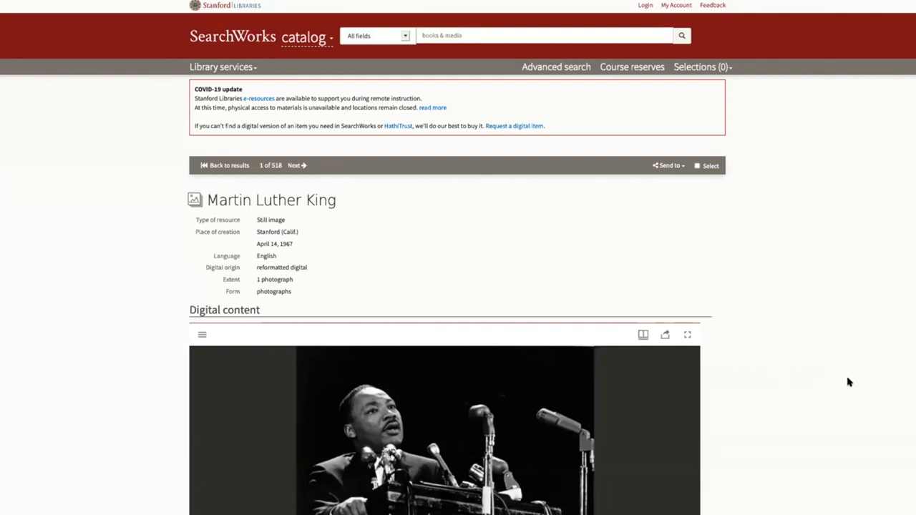
scroll(down, 3)
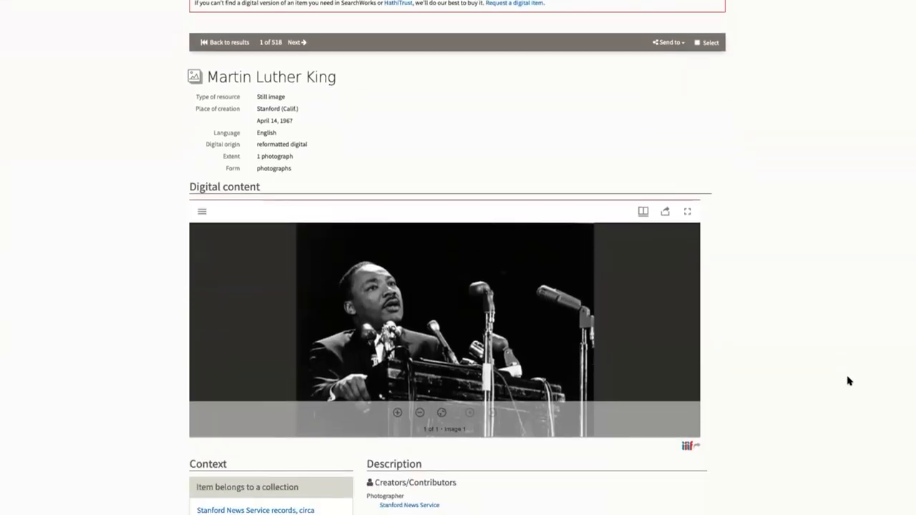
scroll(down, 3)
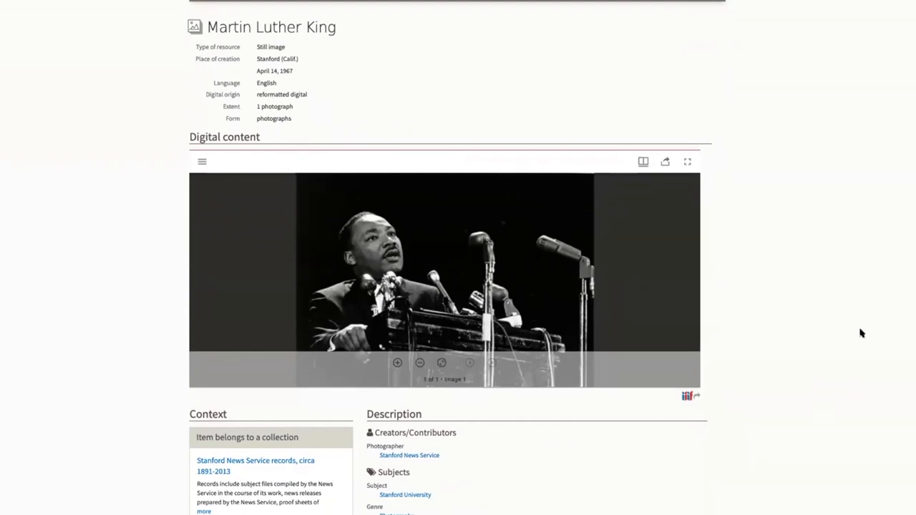
scroll(down, 3)
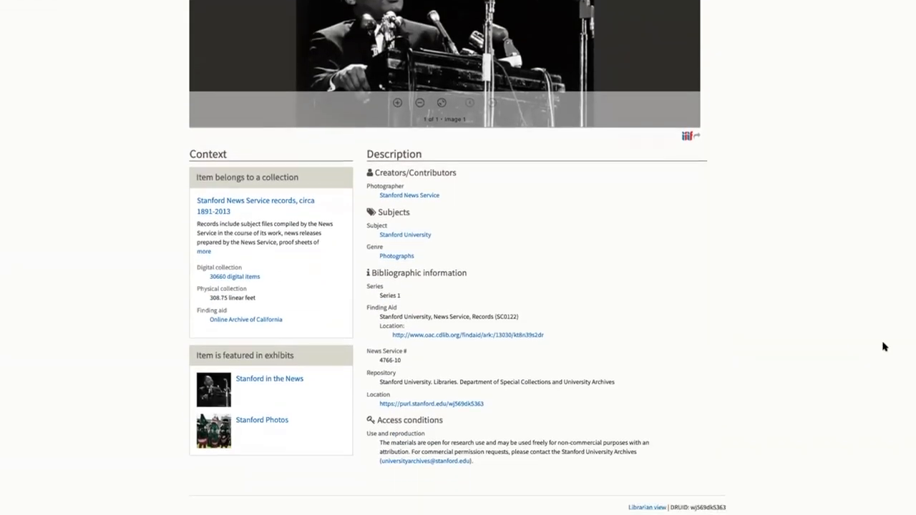
scroll(down, 3)
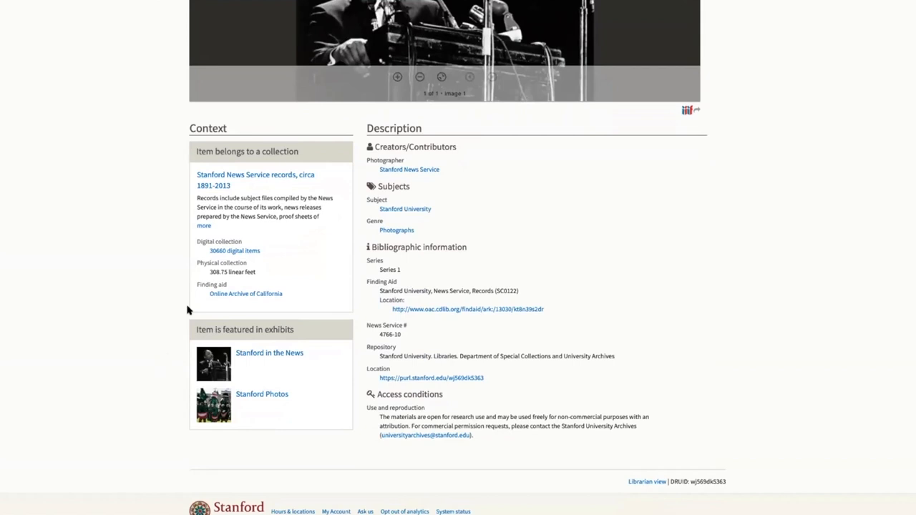
mouse_move(284, 404)
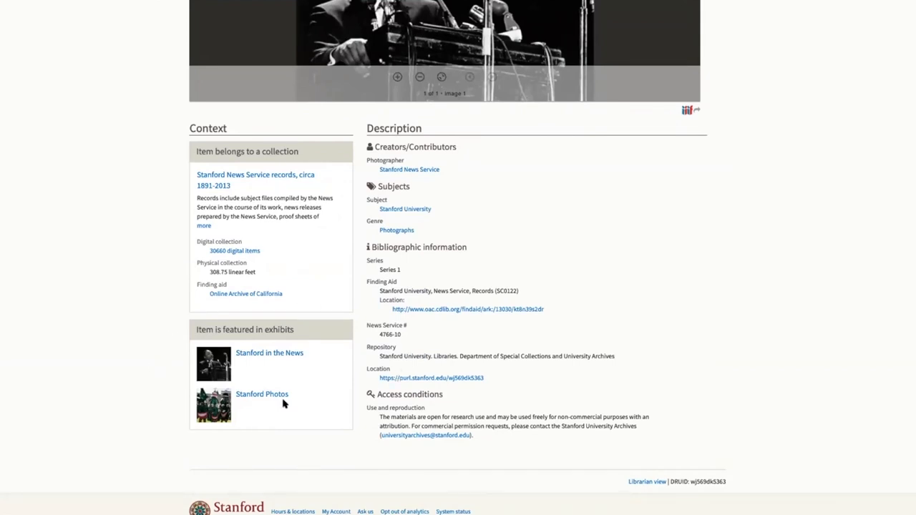
mouse_move(802, 278)
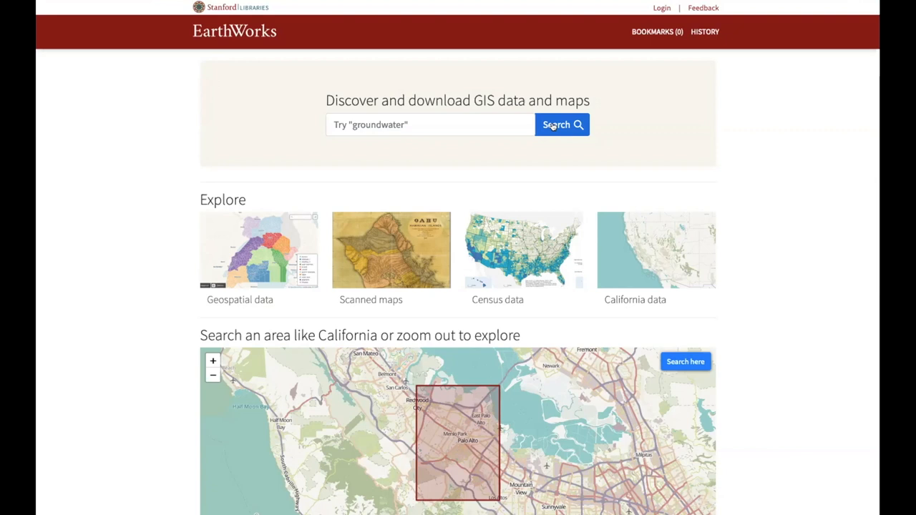
Step: List all 71,192 EarthWorks items and check the per-institution counts in the Institution facet
click(561, 125)
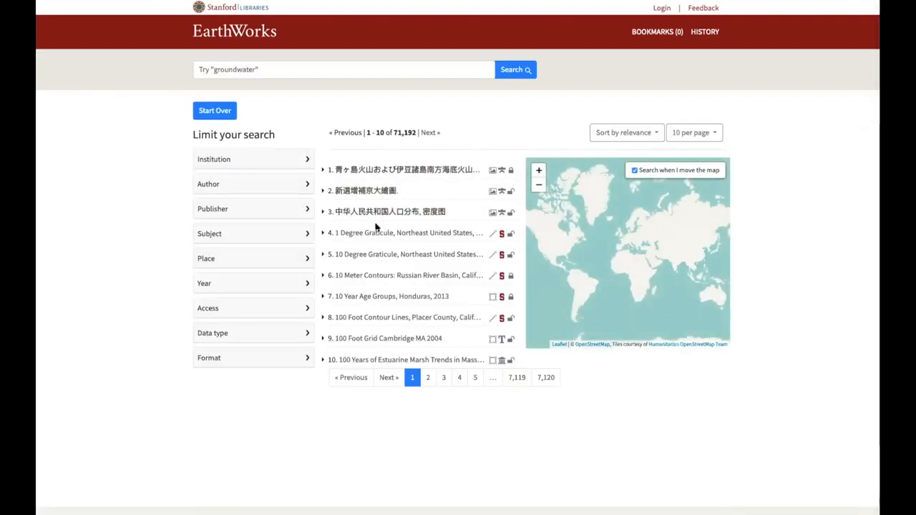
click(252, 159)
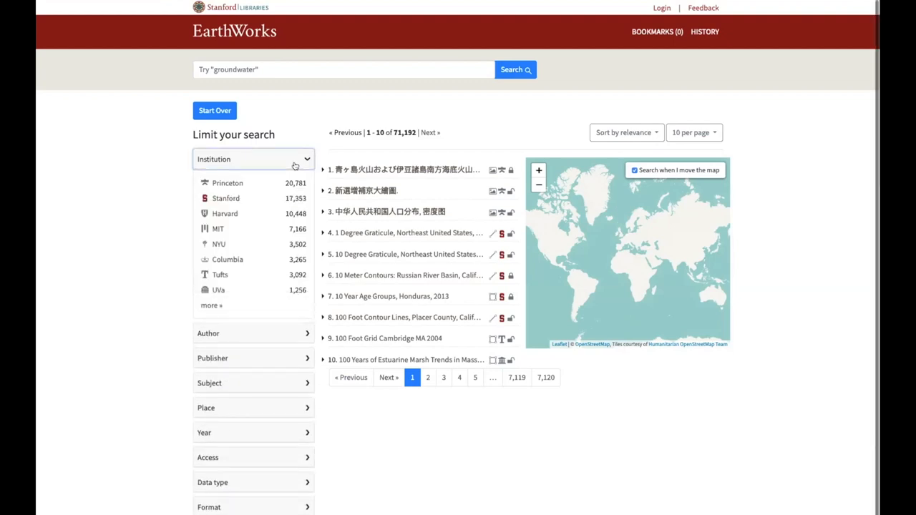
mouse_move(240, 218)
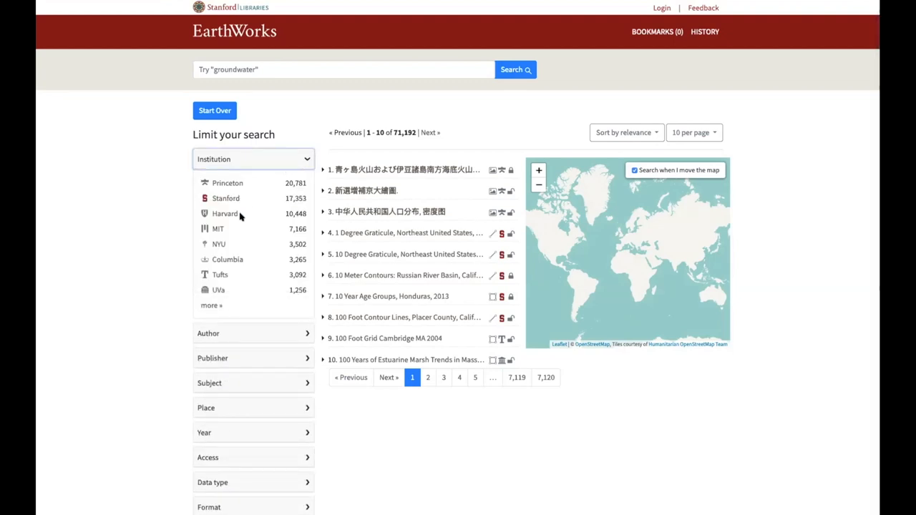
mouse_move(298, 166)
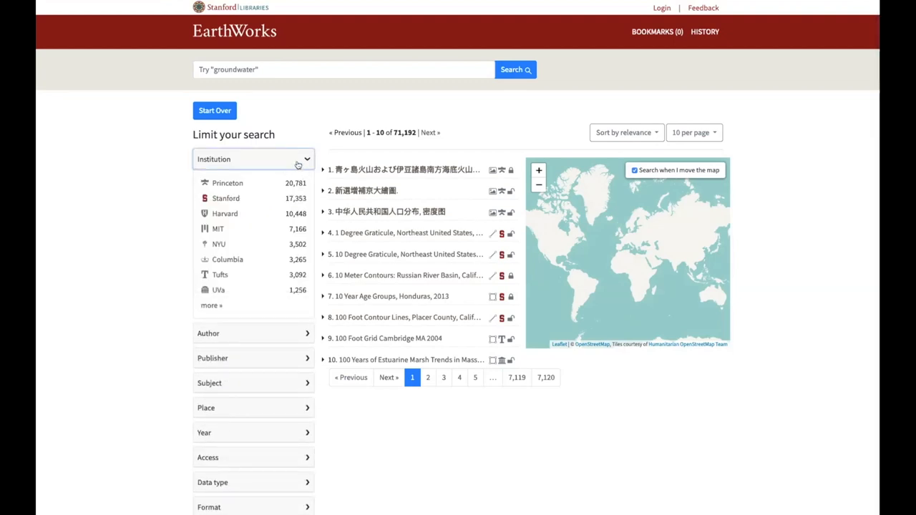
click(252, 159)
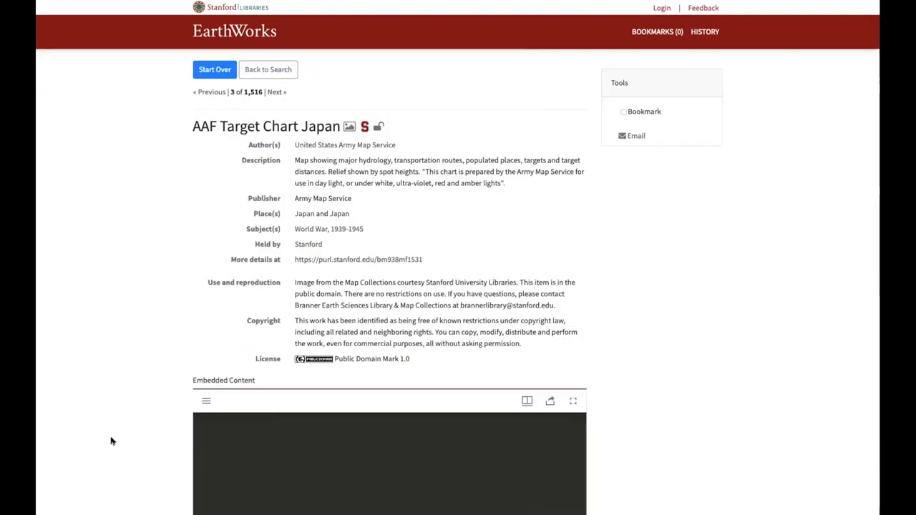
Step: Review the AAF Target Chart Japan record and the Stanford Lands 2010, Index Map export formats
scroll(down, 3)
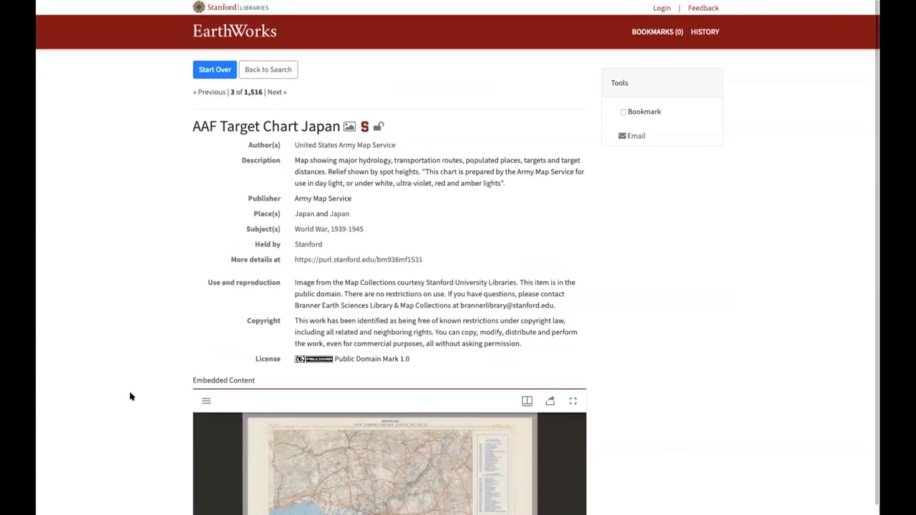
scroll(down, 3)
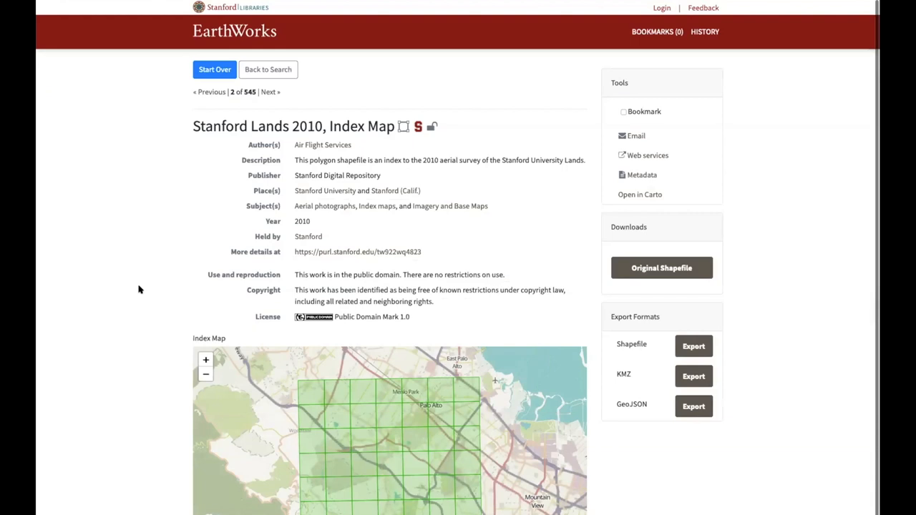
mouse_move(125, 353)
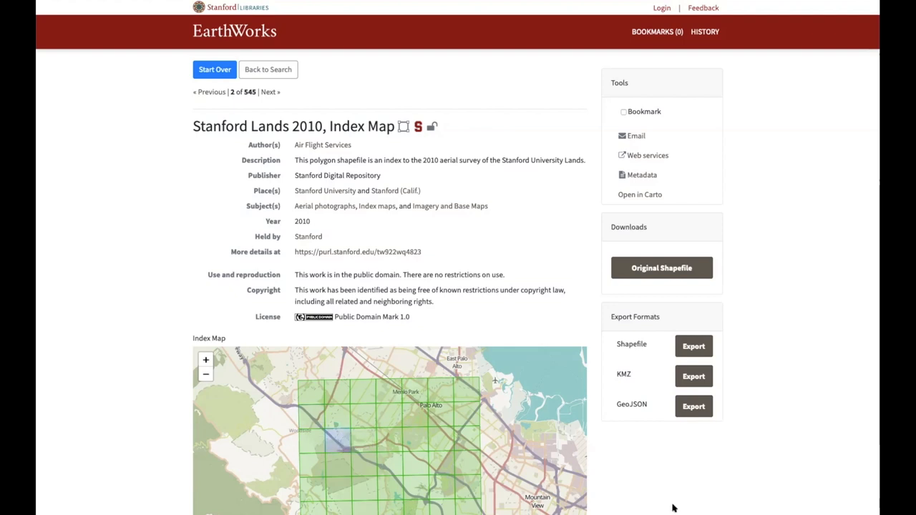
scroll(down, 3)
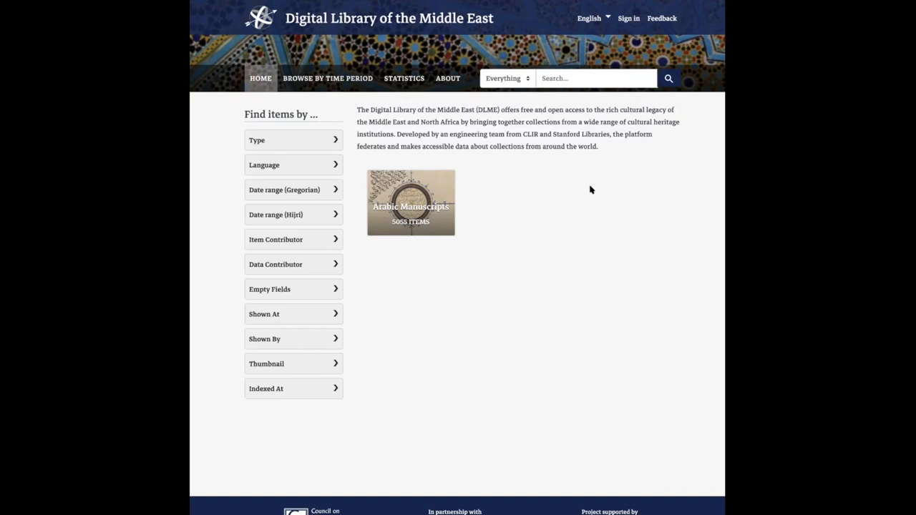
mouse_move(590, 17)
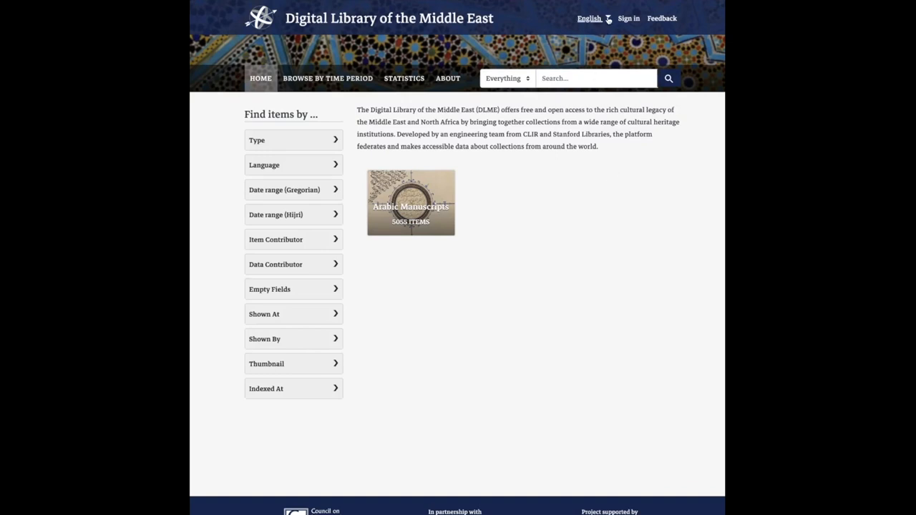
Step: Expand the Gregorian and Hijri date range facets to show their date histograms
click(590, 17)
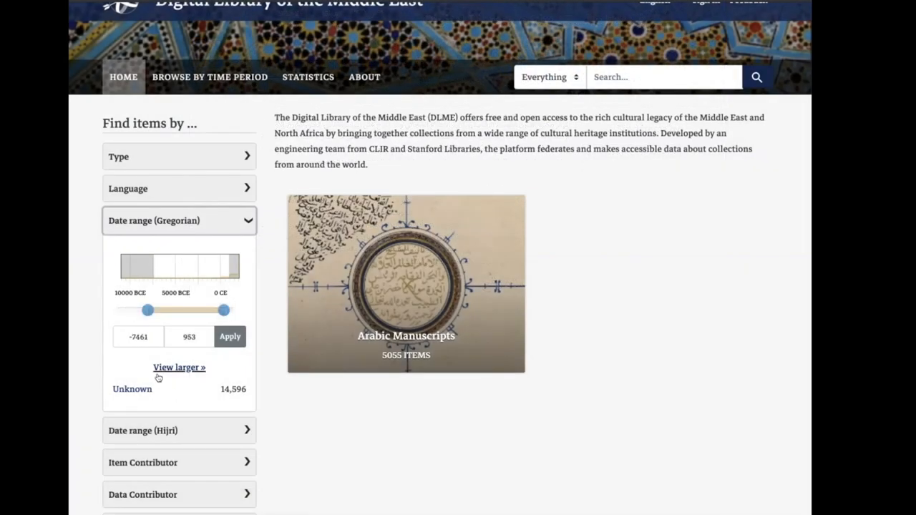
scroll(down, 3)
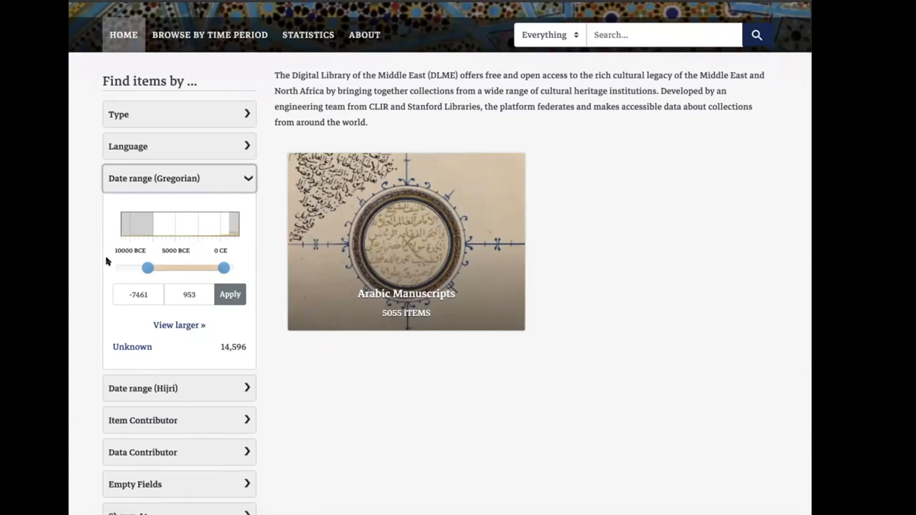
mouse_move(106, 258)
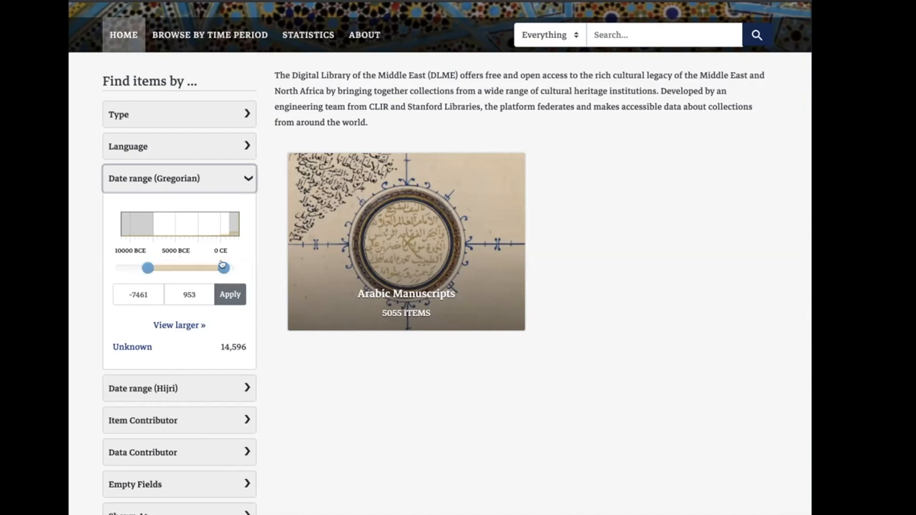
scroll(down, 3)
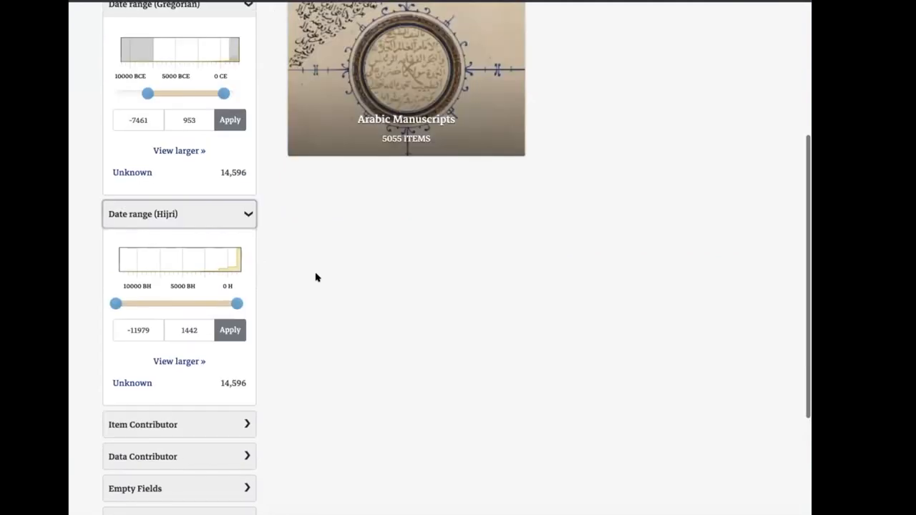
scroll(down, 3)
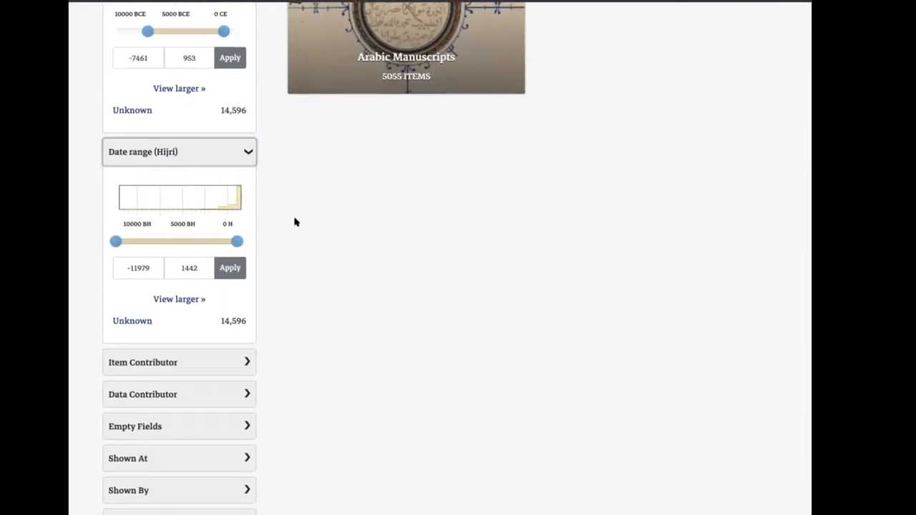
mouse_move(269, 220)
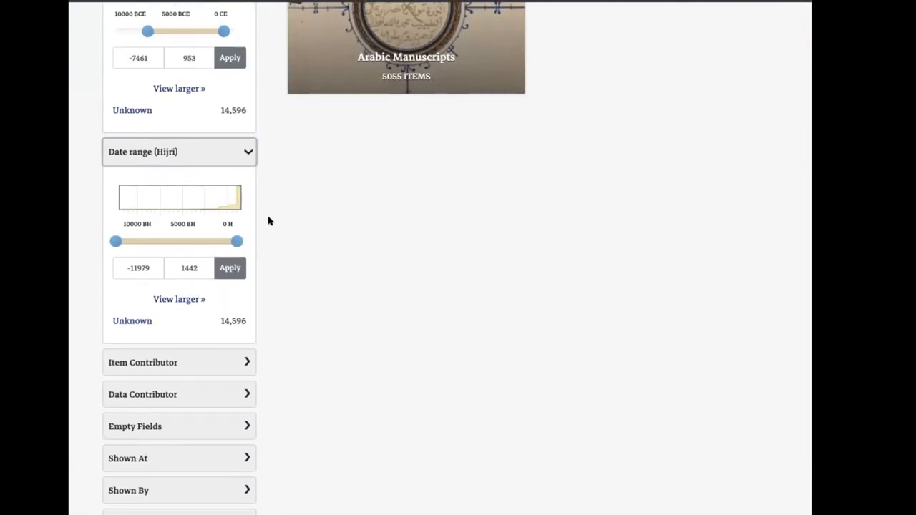